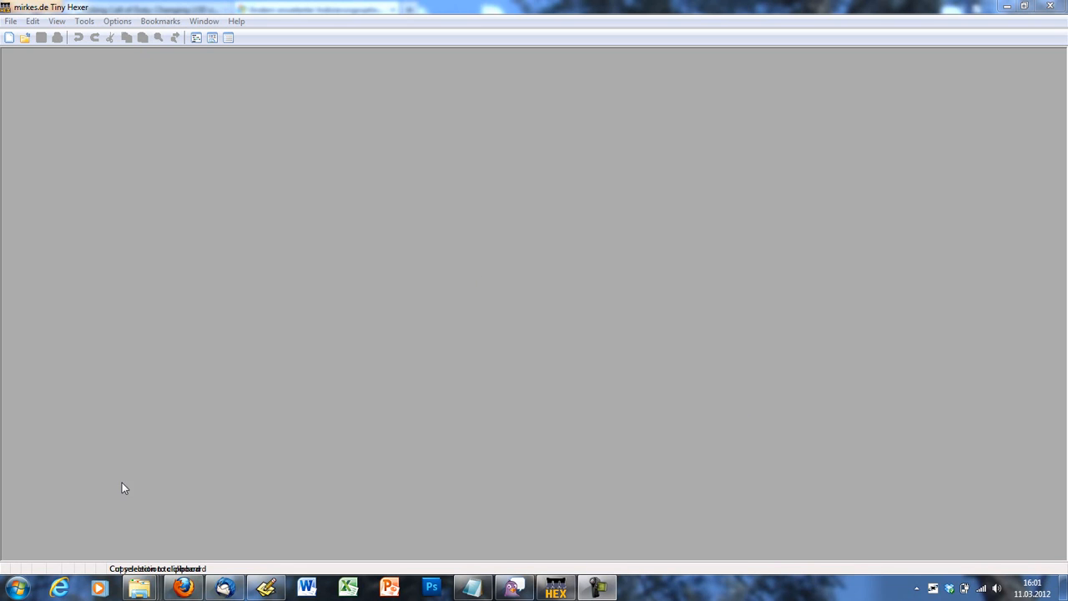
# - Open Windows Explorer and go into the Call of Duty 4 raw xmodel folder
pyautogui.click(139, 587)
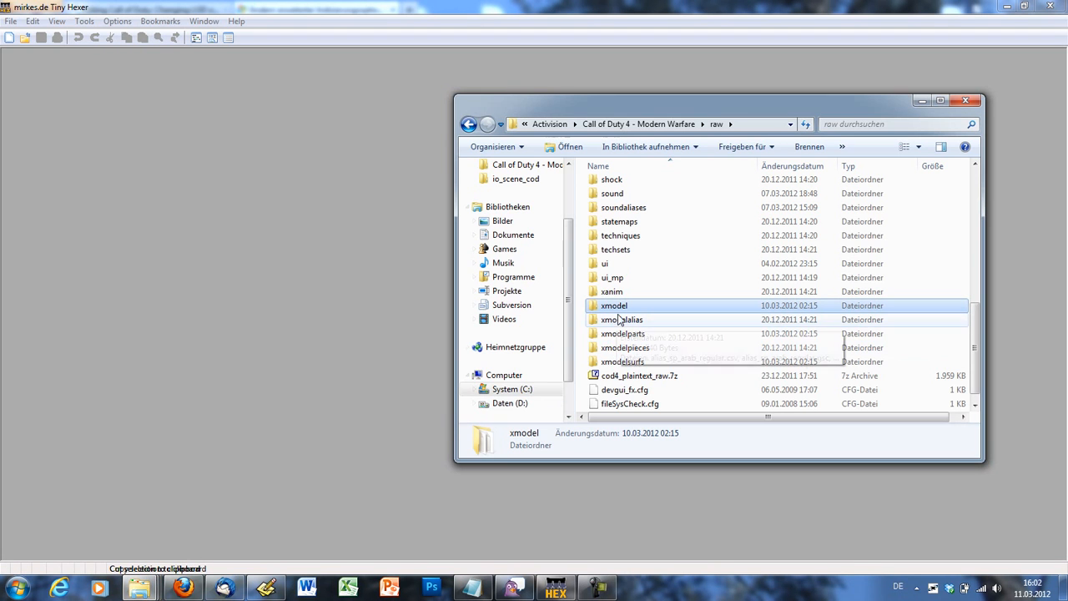
pyautogui.doubleClick(614, 305)
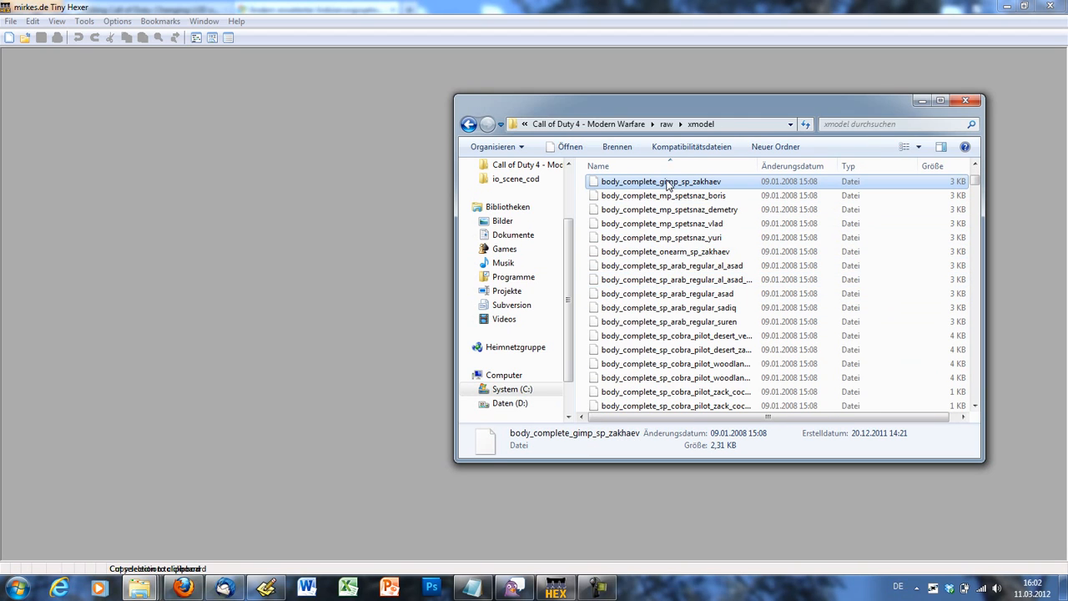
pyautogui.moveTo(404, 219)
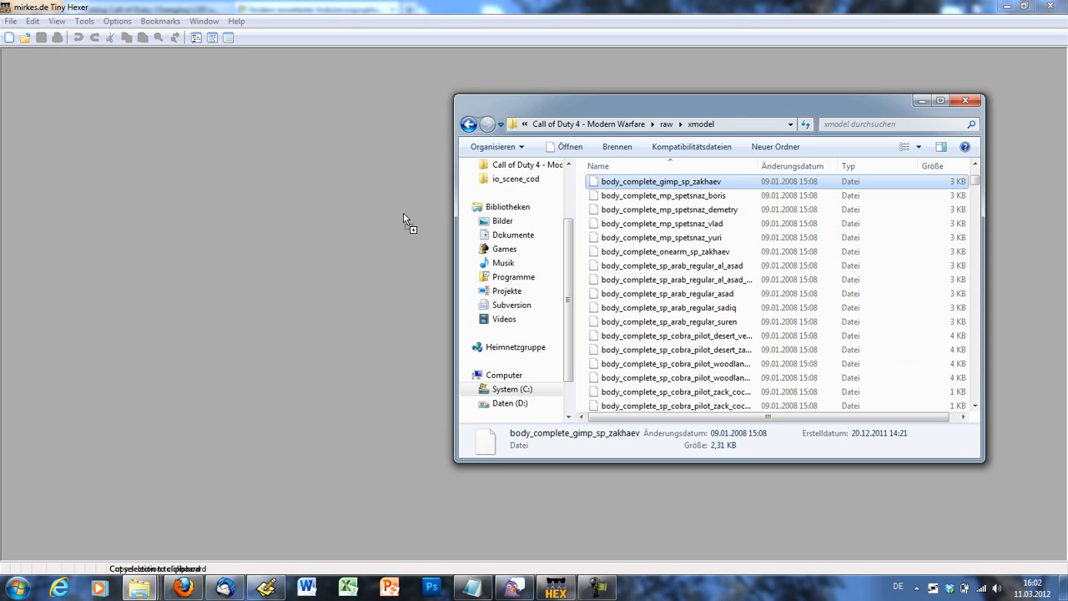
# - Open body_complete_gimp_sp_zakhaev in Tiny Hexer and mark body_sp_zakhaev_gimp_lod01, then return to Explorer
pyautogui.doubleClick(660, 181)
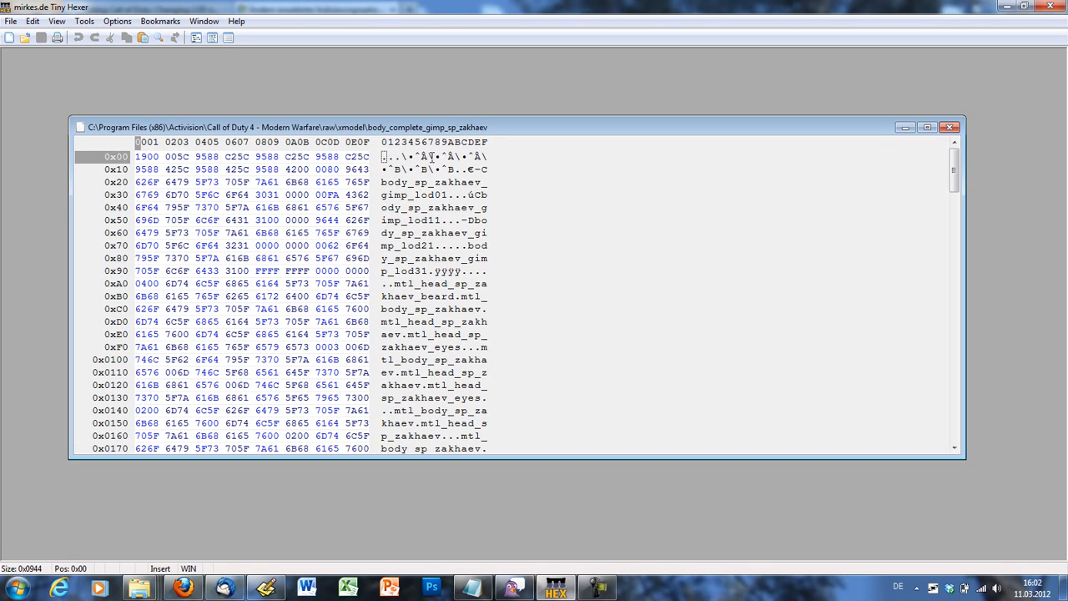
pyautogui.moveTo(473, 195)
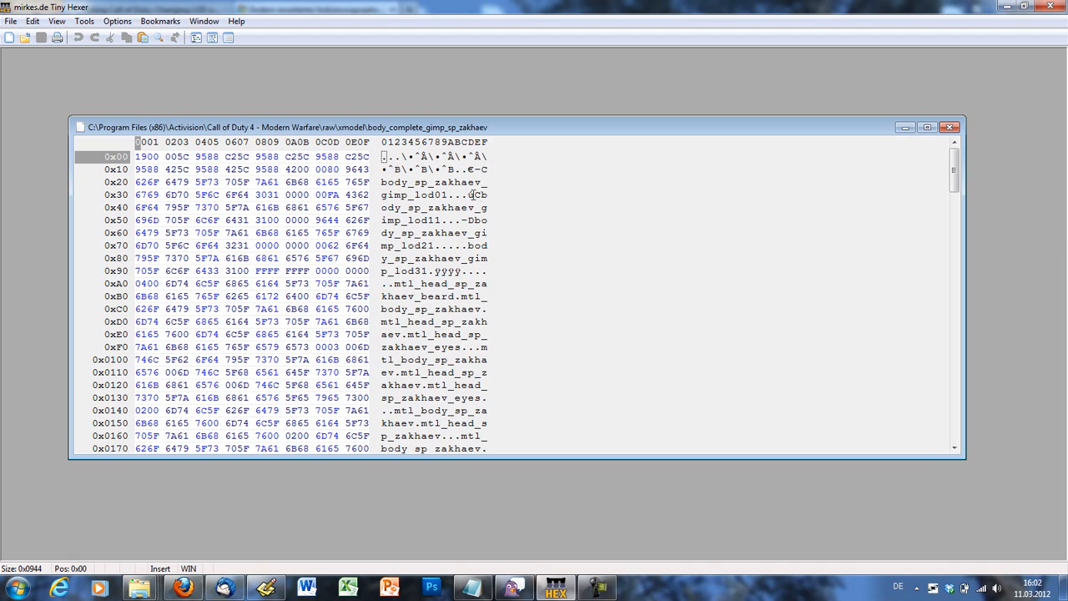
pyautogui.moveTo(381, 182)
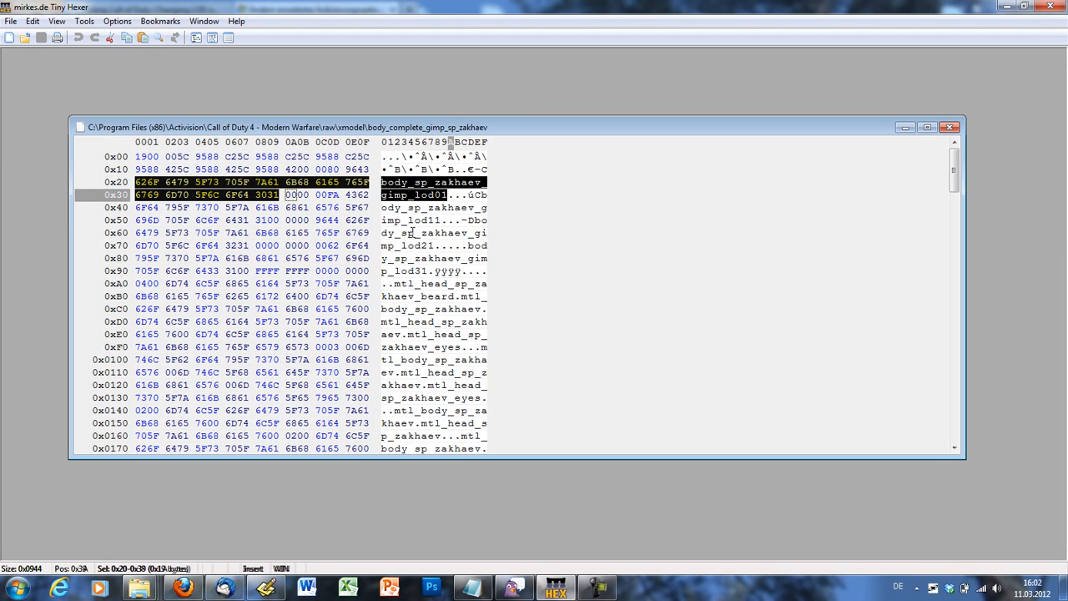
pyautogui.moveTo(430, 204)
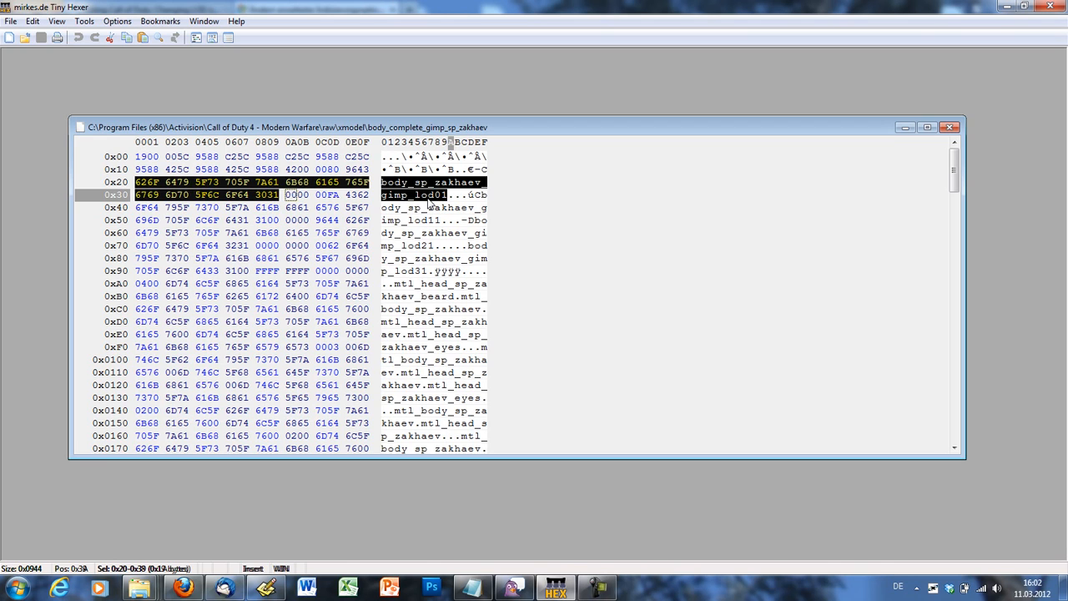
pyautogui.click(140, 588)
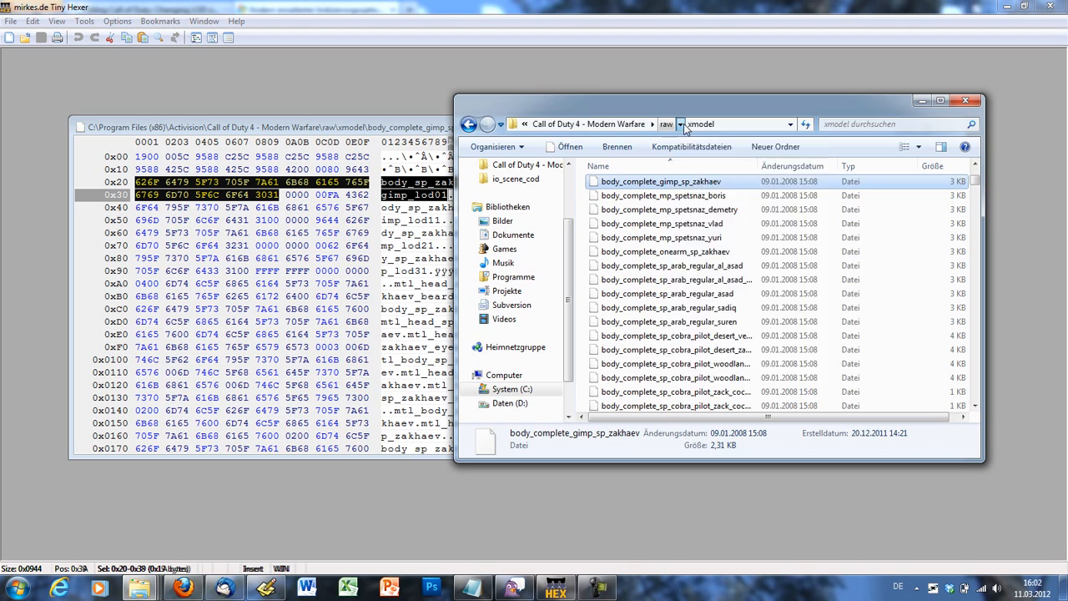
# - In raw\xmodelsurfs, compare file sizes of the body_sp_zakhaev gimp lod01, lod11, lod21, lod31 surfaces
pyautogui.click(680, 123)
pyautogui.write('body_sp_zak')
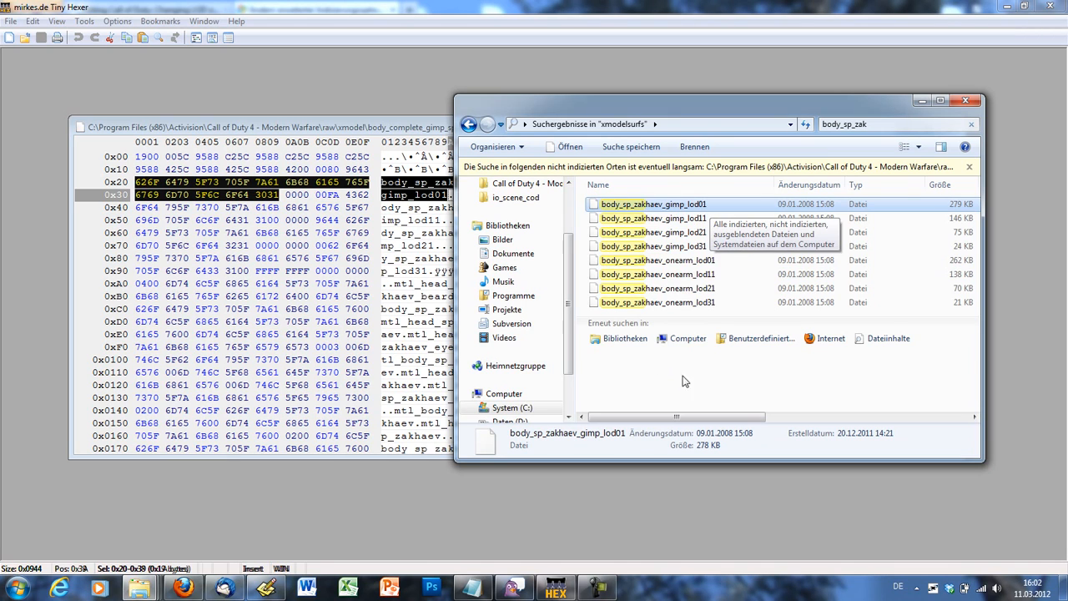
pyautogui.moveTo(964, 209)
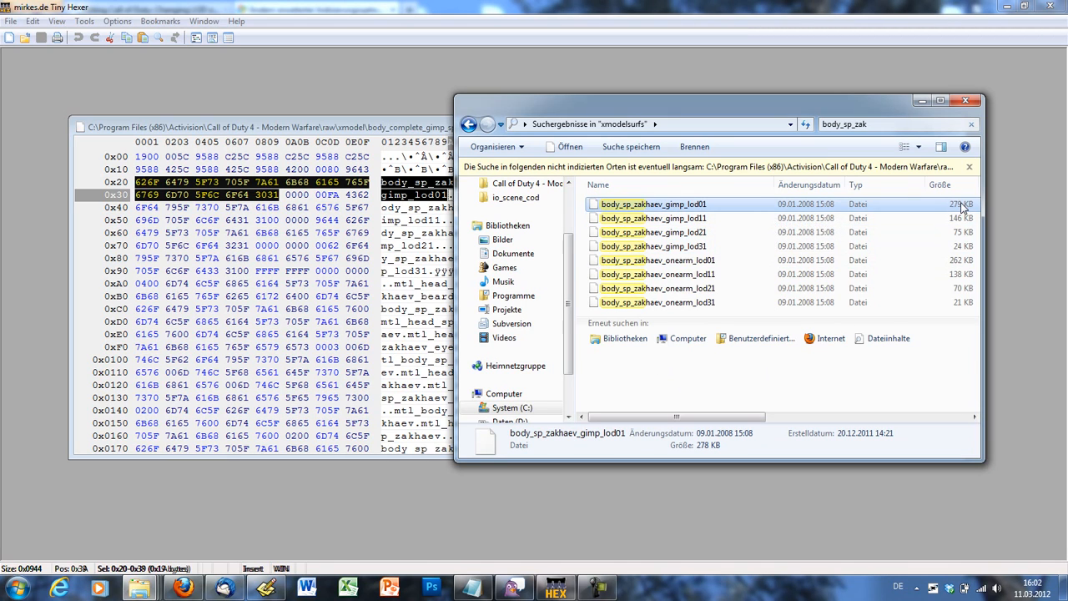
pyautogui.click(653, 245)
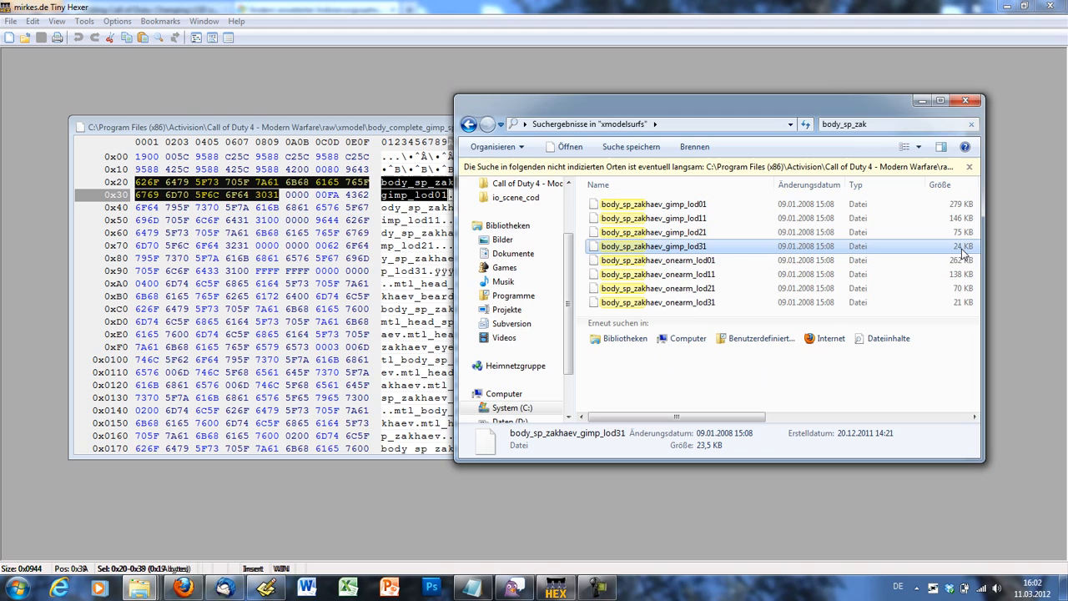
pyautogui.moveTo(932, 253)
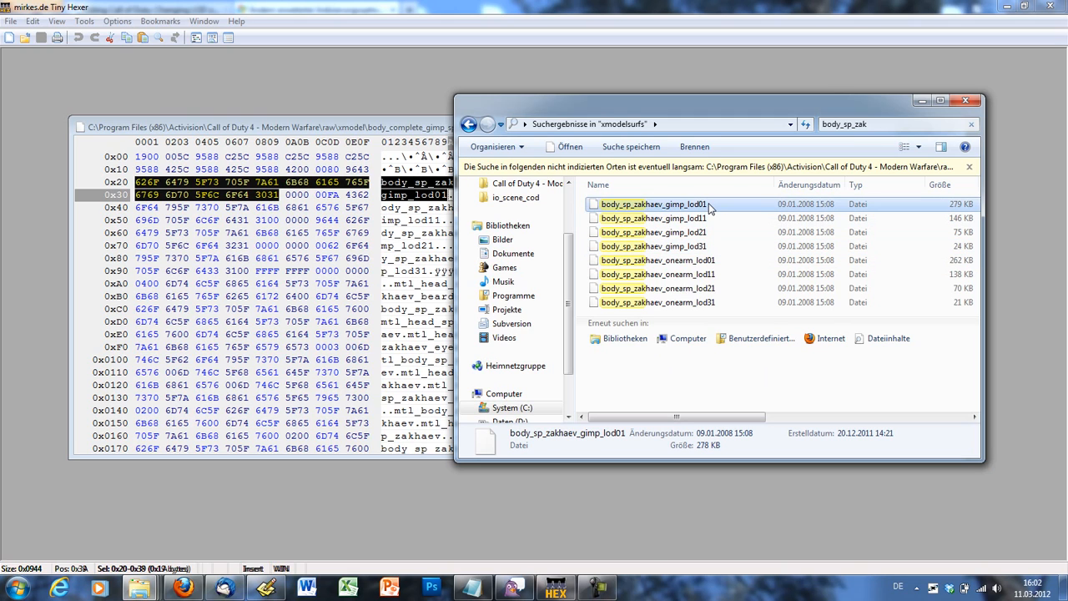
pyautogui.click(659, 218)
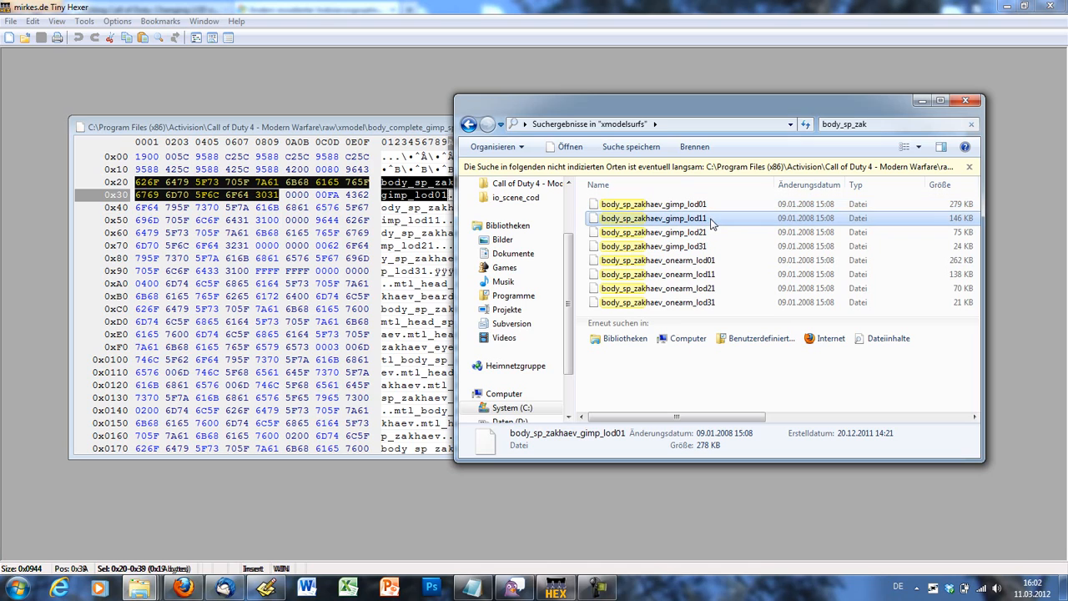
pyautogui.click(654, 218)
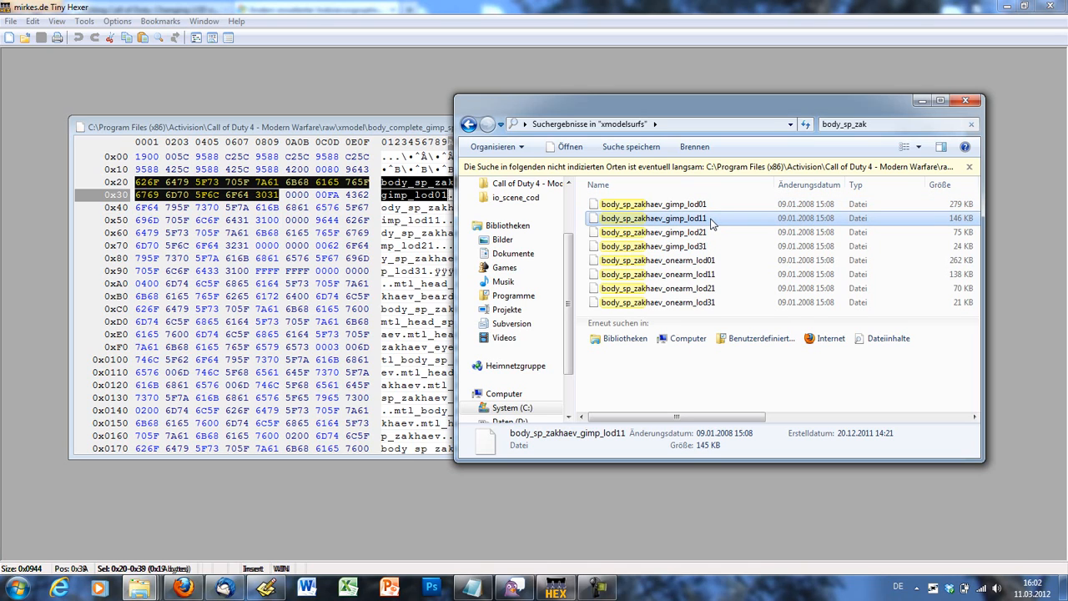
pyautogui.moveTo(715, 224)
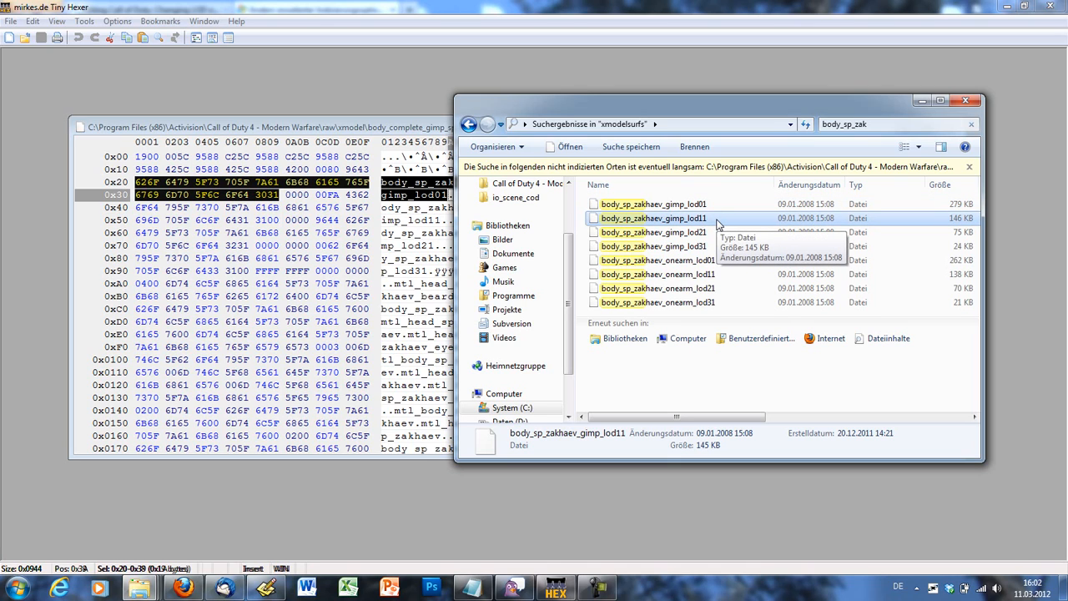
pyautogui.click(654, 232)
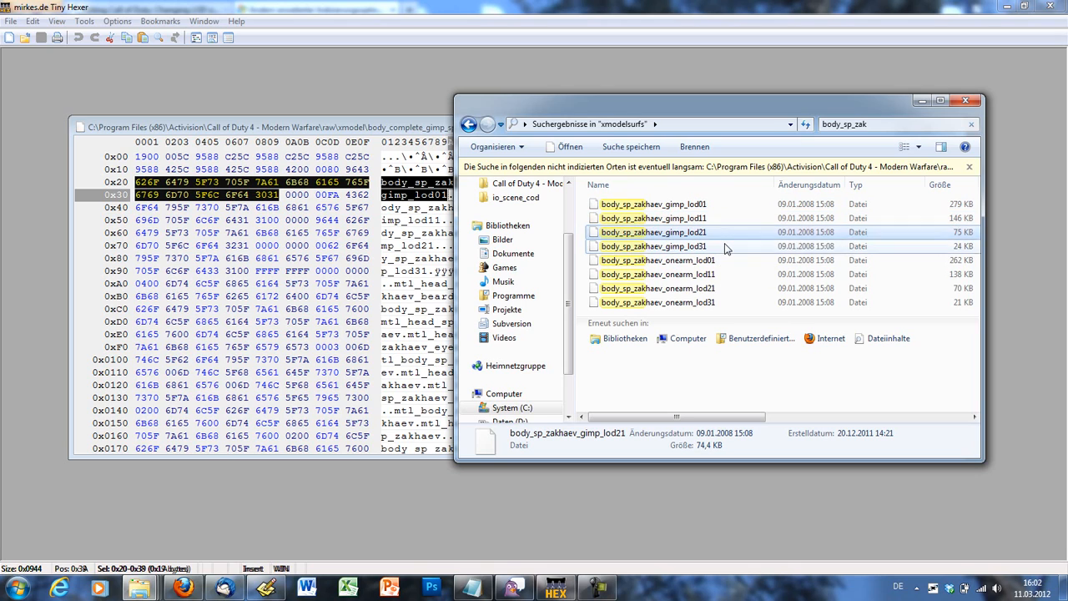
pyautogui.click(653, 246)
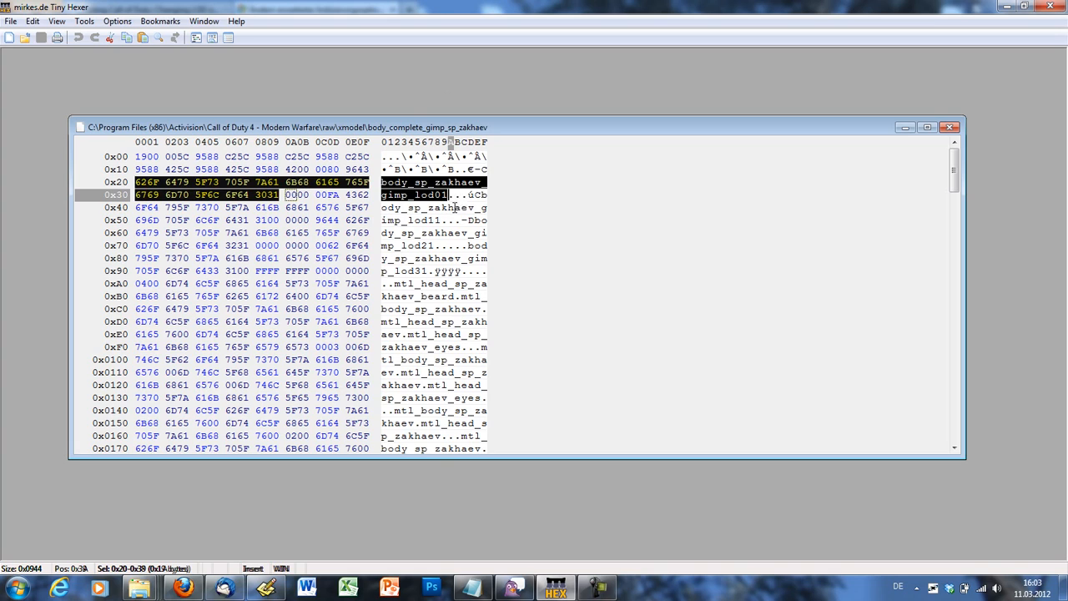
# - Mark the four header bytes 0080 9643 before the body_sp_zakhaev name in Tiny Hexer
pyautogui.click(331, 194)
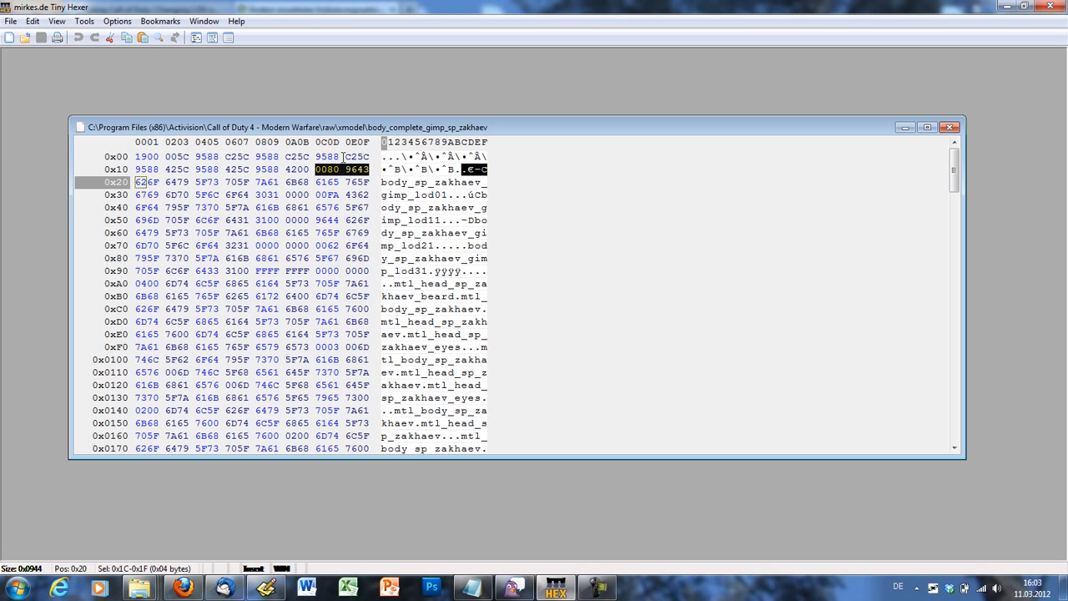
pyautogui.moveTo(253, 78)
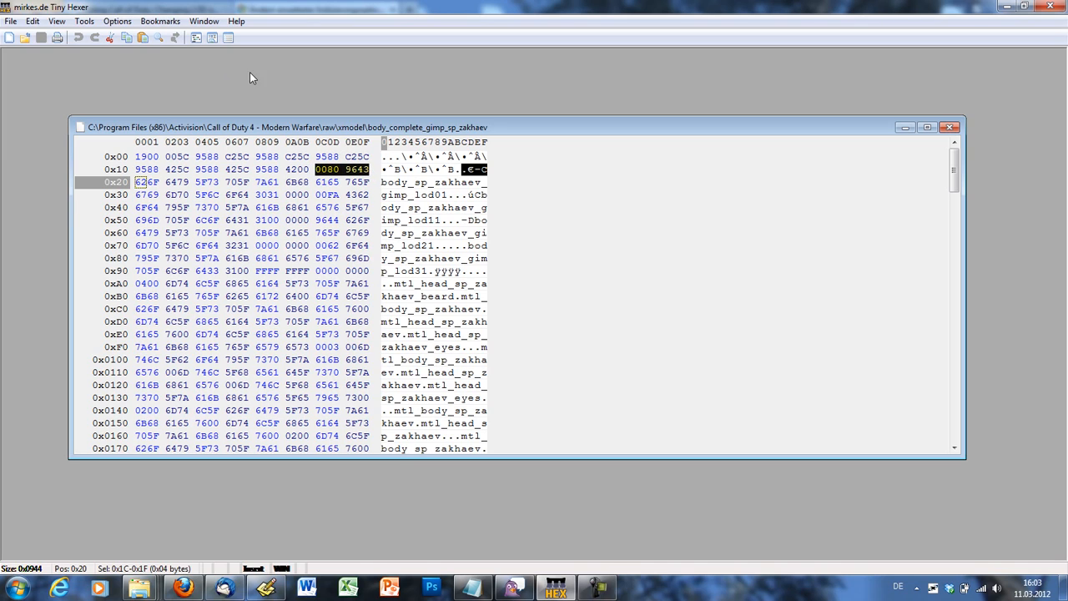
pyautogui.moveTo(117, 21)
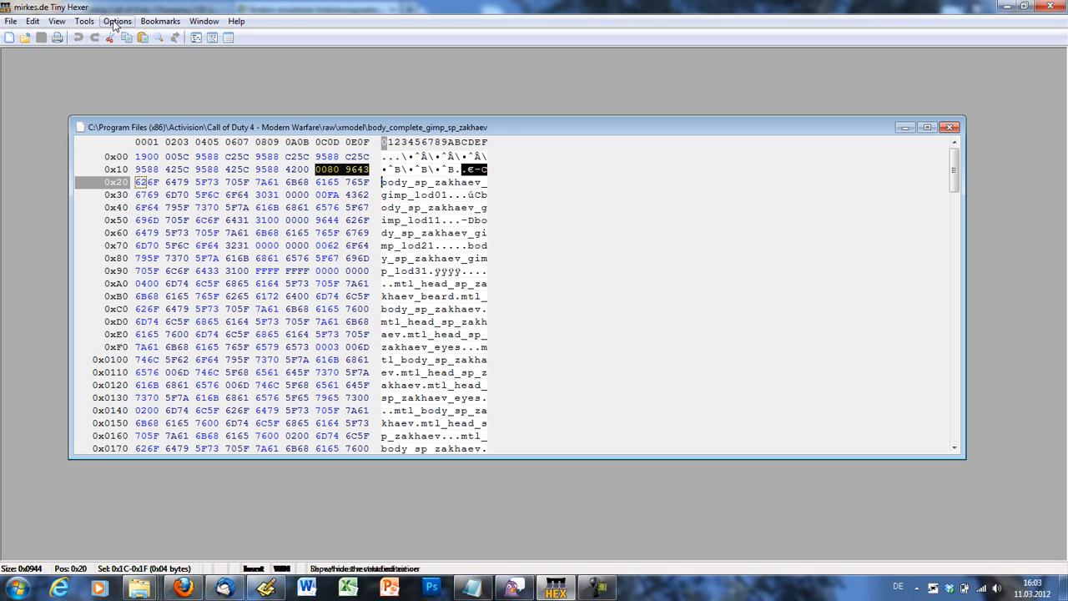
# - Open the Value editor and read the marked bytes as SINGLE Float (IEEE, 32 bits), showing 301
pyautogui.click(117, 21)
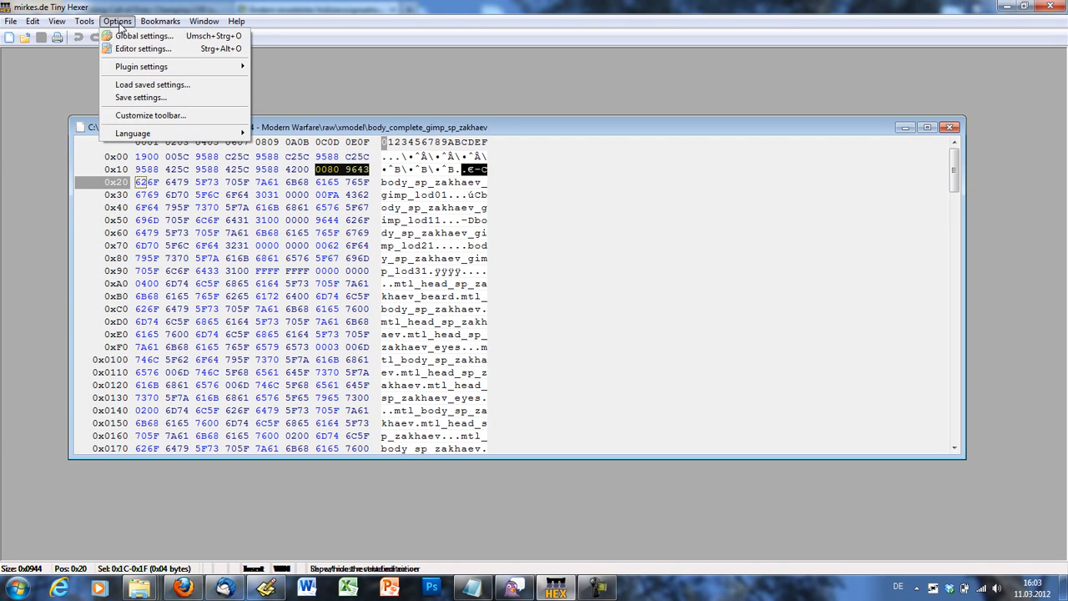
pyautogui.click(84, 21)
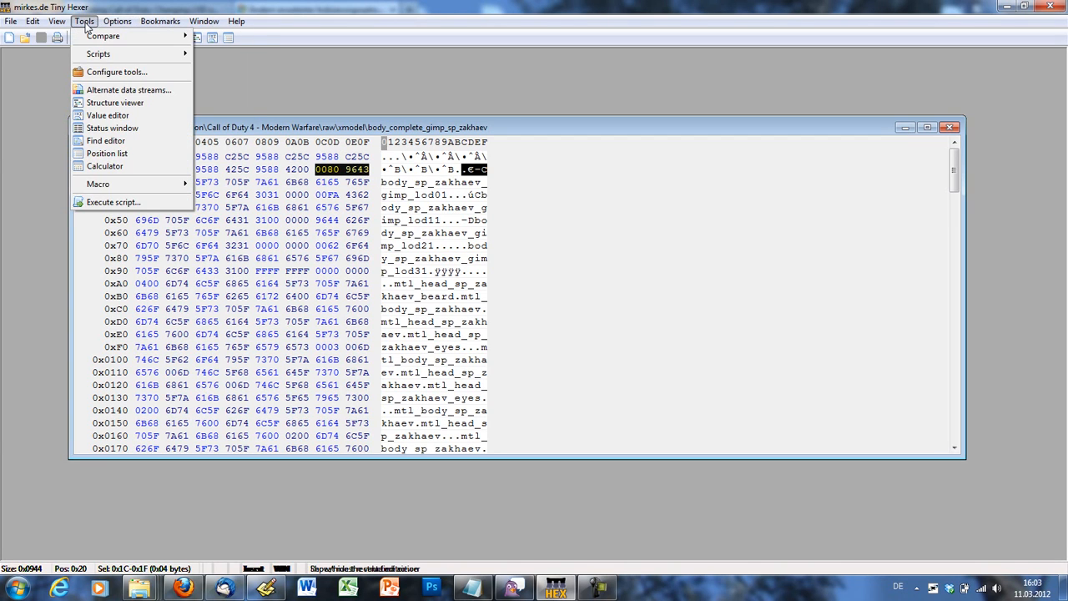
pyautogui.click(107, 114)
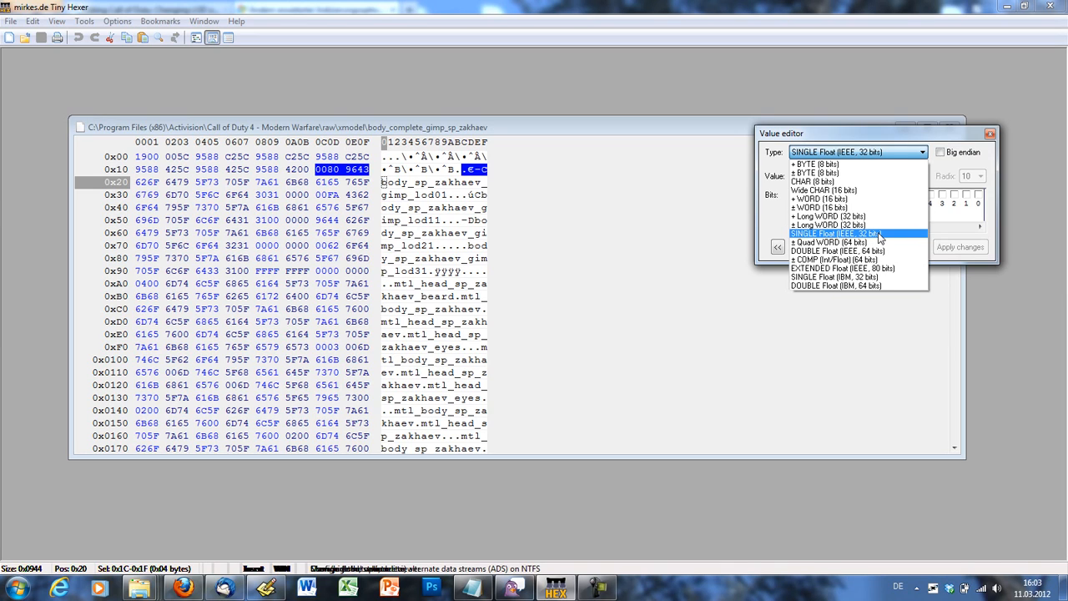
pyautogui.click(843, 233)
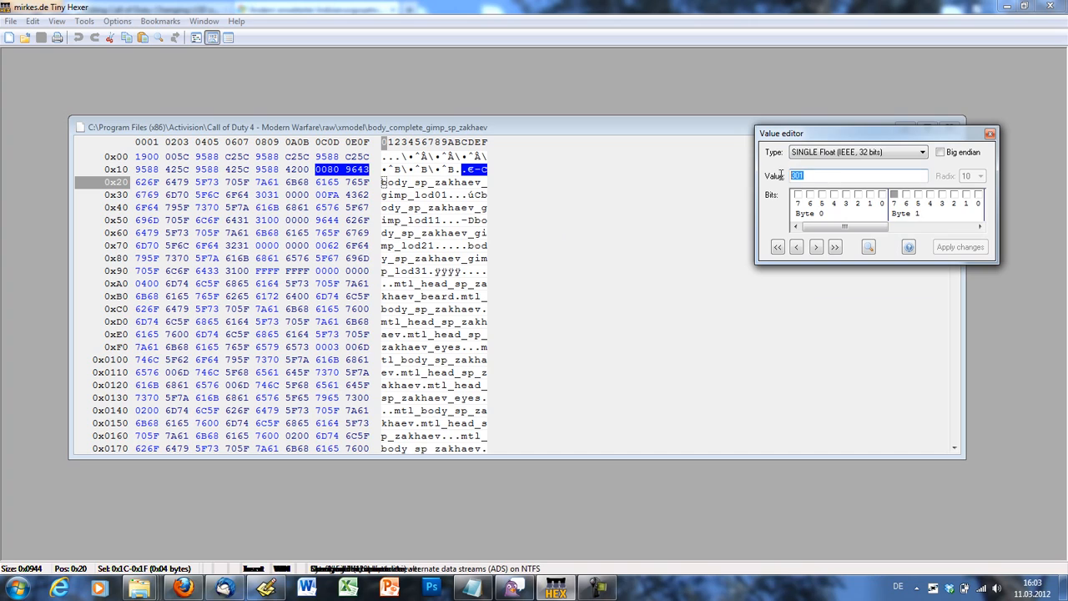
pyautogui.moveTo(497, 201)
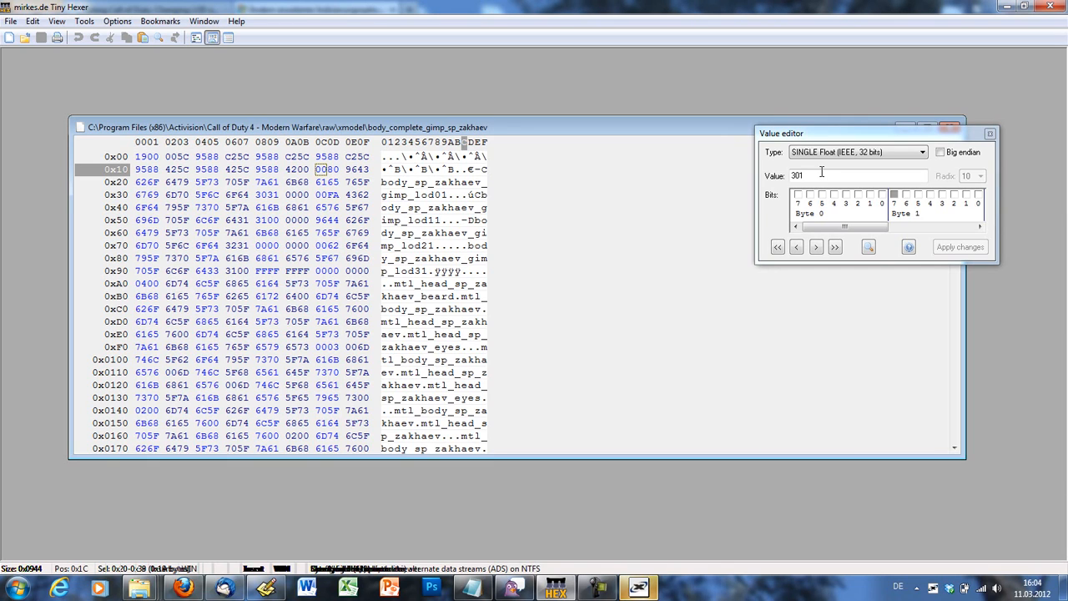
pyautogui.moveTo(564, 213)
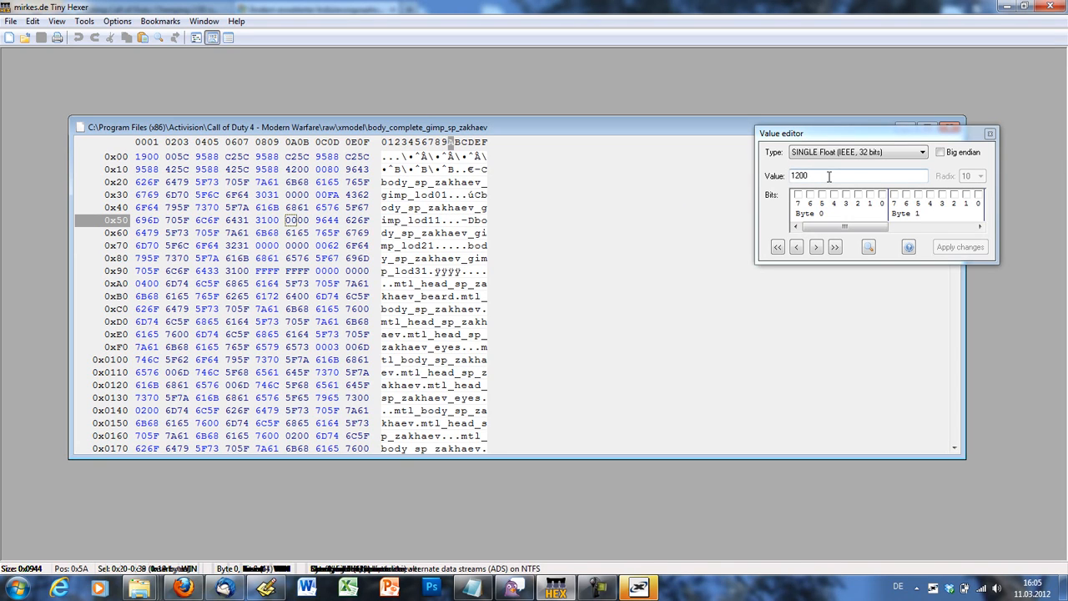
pyautogui.moveTo(492, 220)
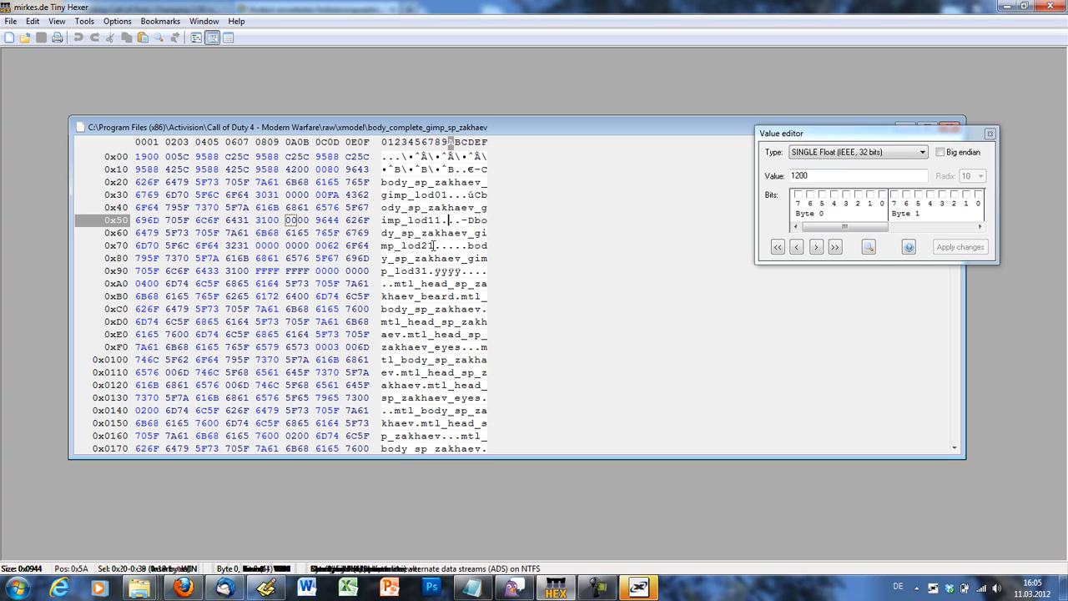
pyautogui.moveTo(533, 244)
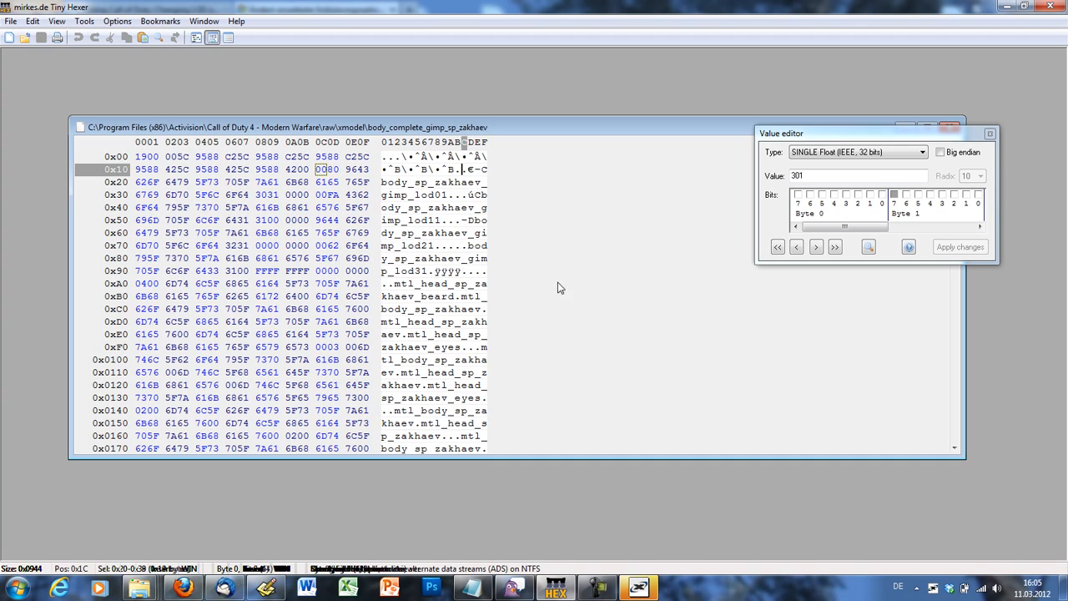
# - Rewrite the four bytes after the lod21 name to 0000FA44, value 2000, in the Value editor
pyautogui.click(843, 175)
pyautogui.write('2000')
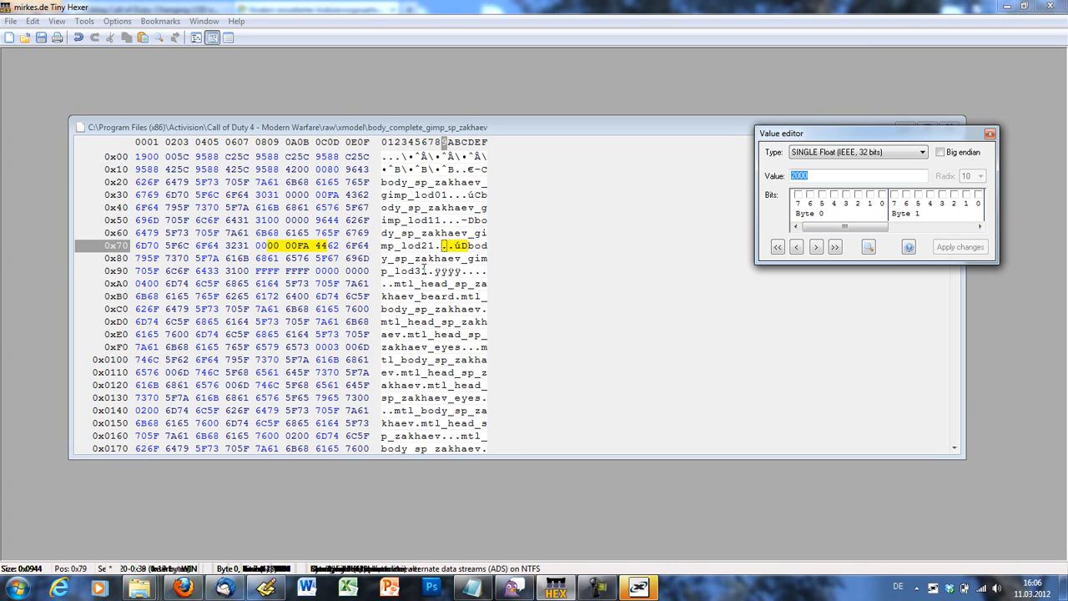
# - Replace the Value editor's 2000 with 5000, giving bytes 0040 9C45
pyautogui.click(835, 176)
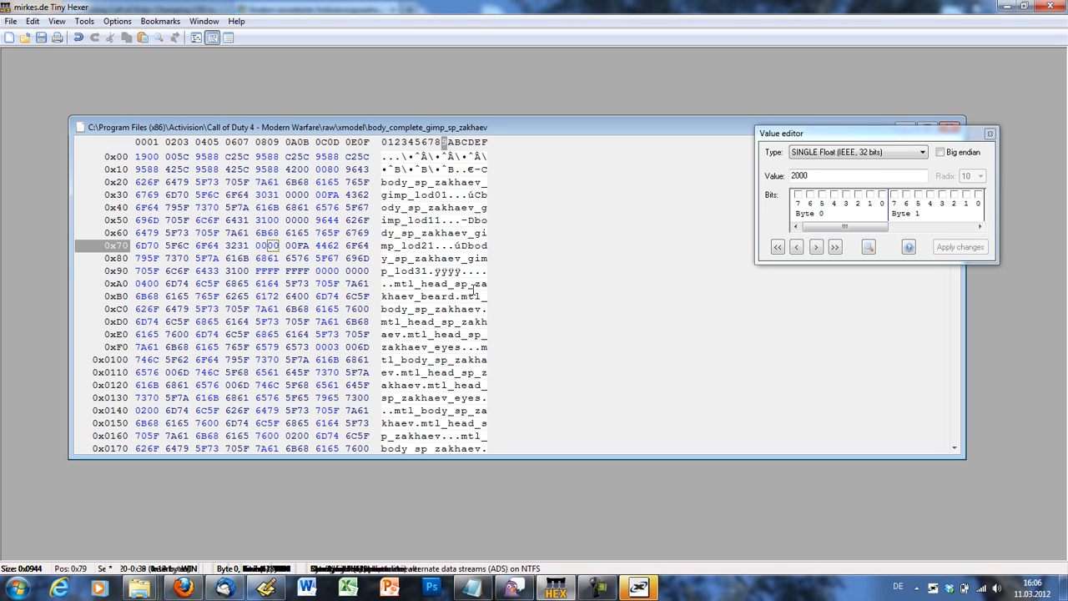
pyautogui.tripleClick(858, 176)
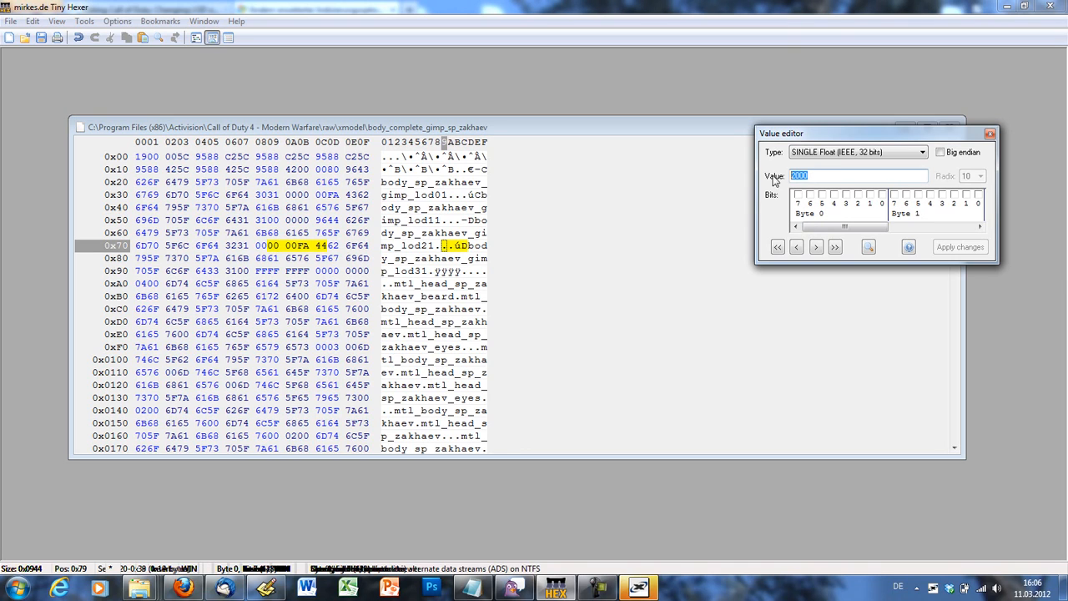
pyautogui.moveTo(819, 198)
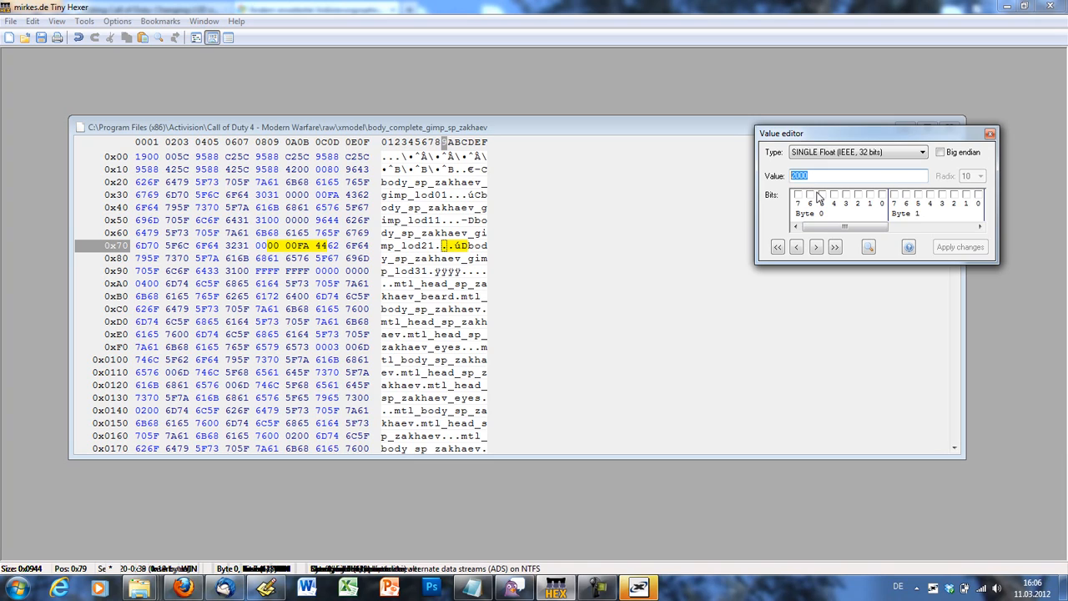
pyautogui.write('5000')
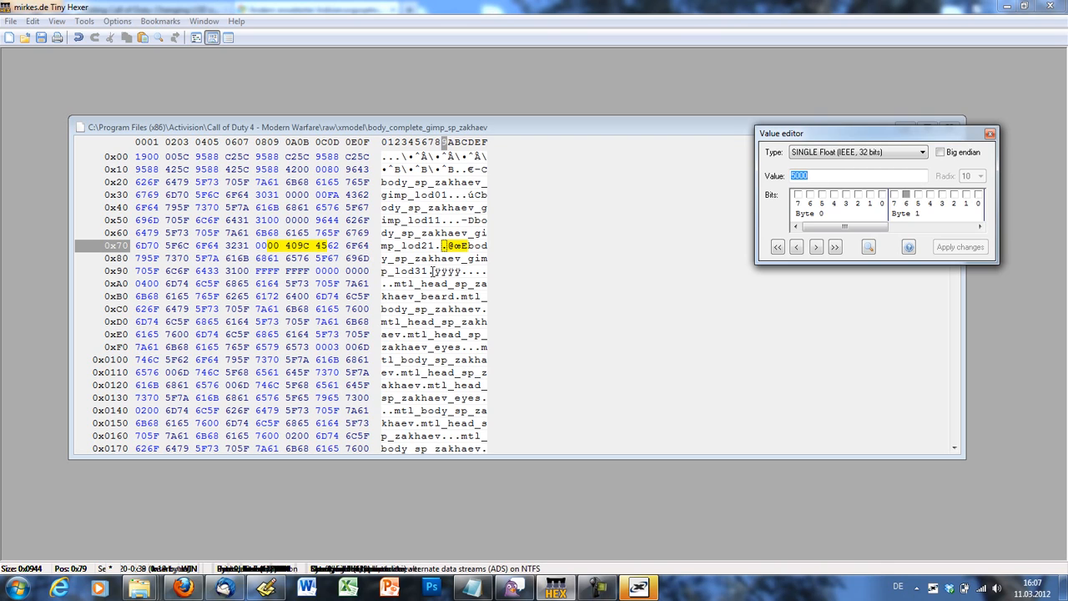
pyautogui.click(11, 21)
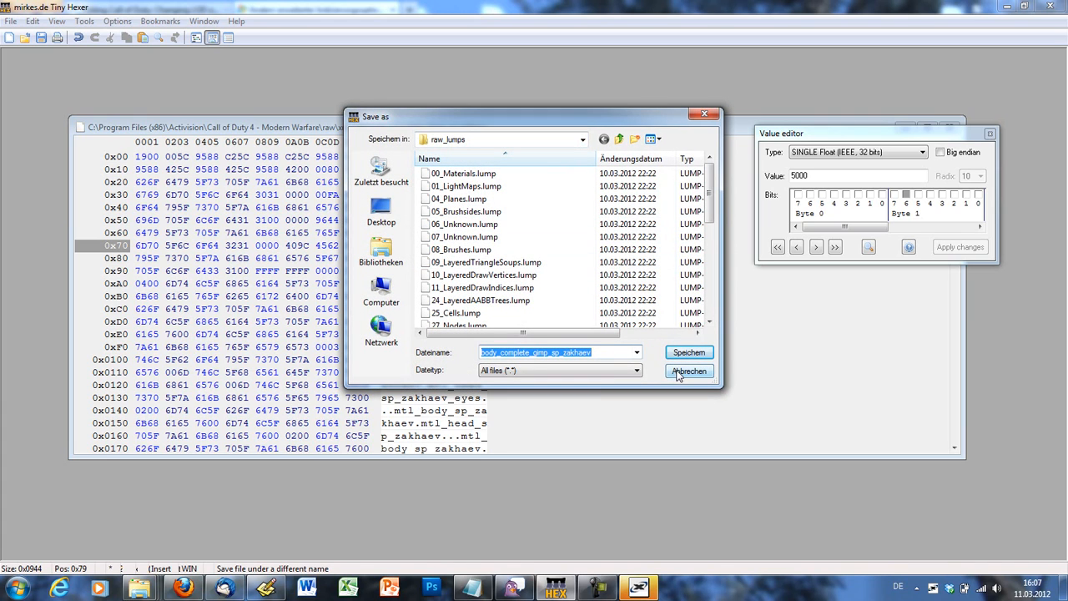
pyautogui.click(688, 371)
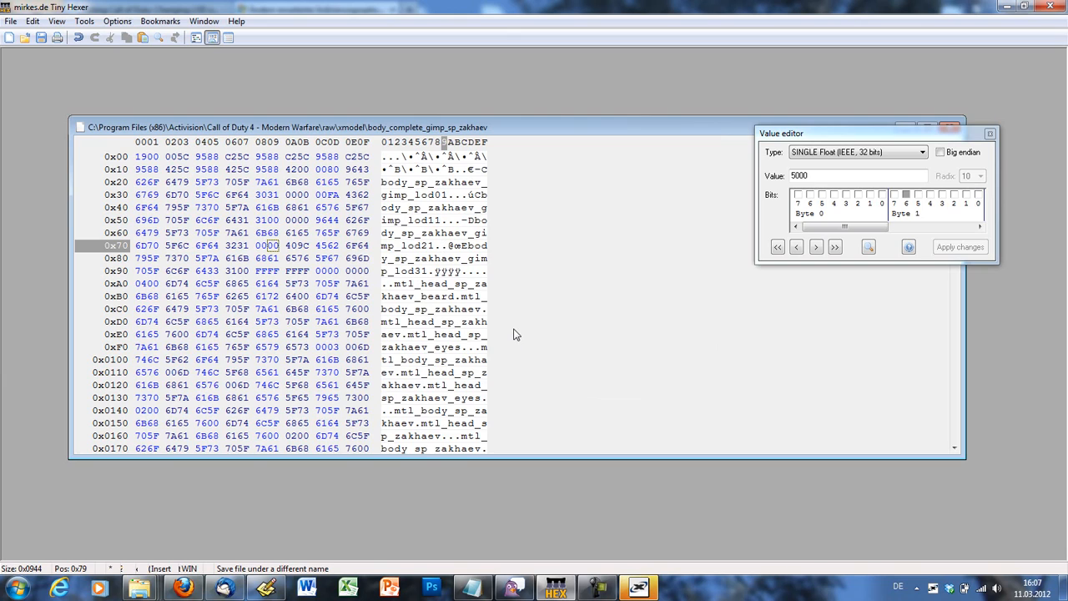